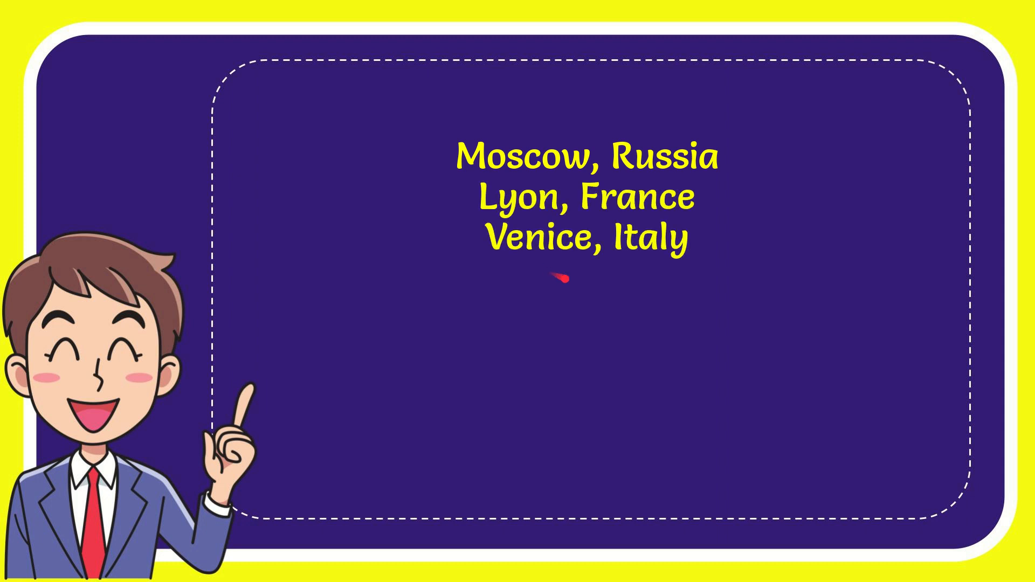
{"action": "type", "text": "Budapest, Hungary"}
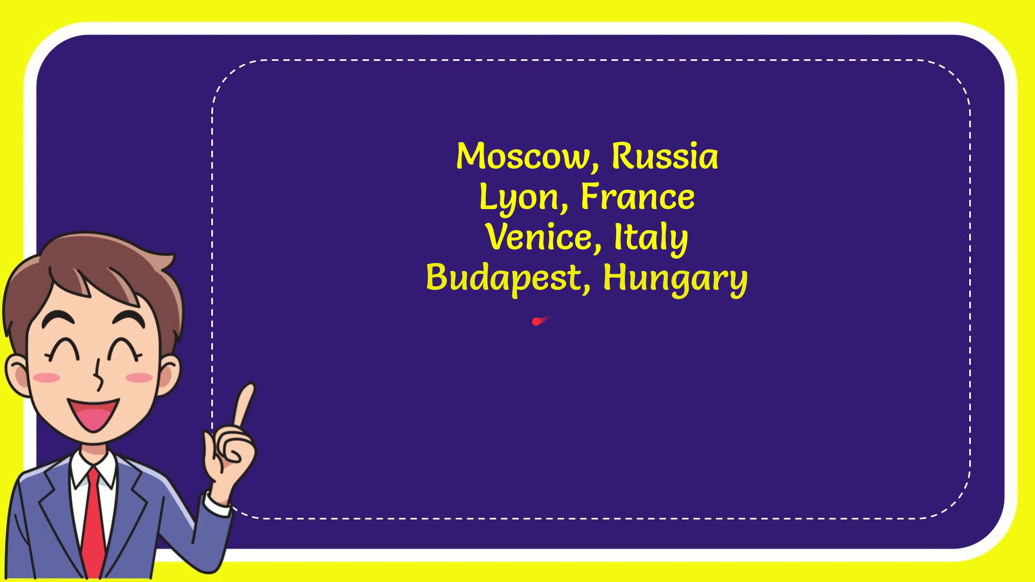